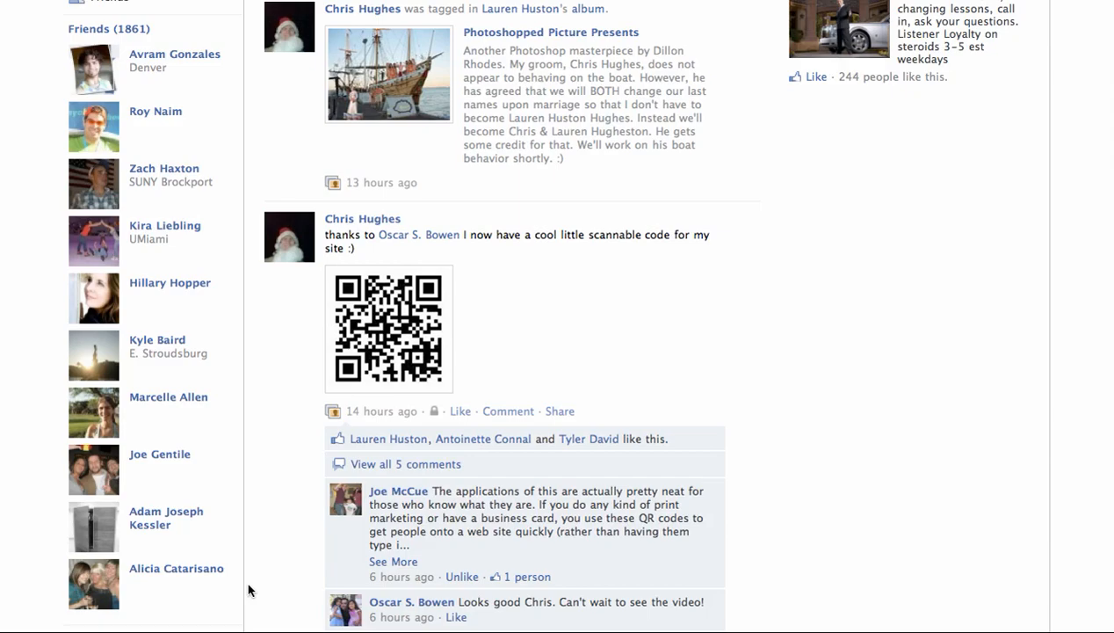
mouse_move(752, 369)
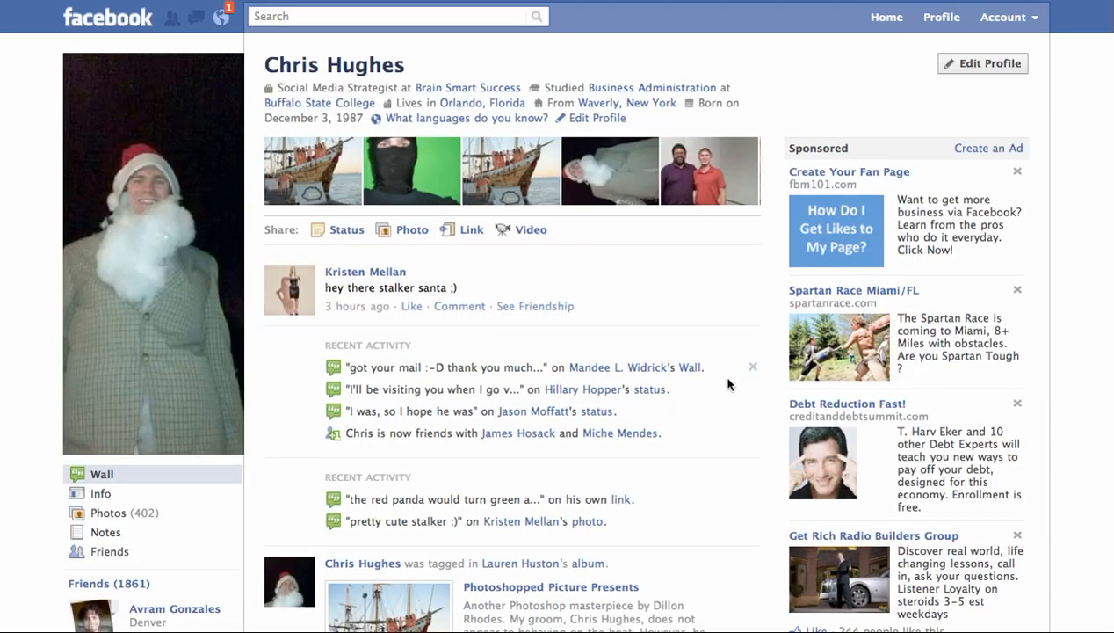
Copy the video's watch address from the browser address bar
scroll(down, 3)
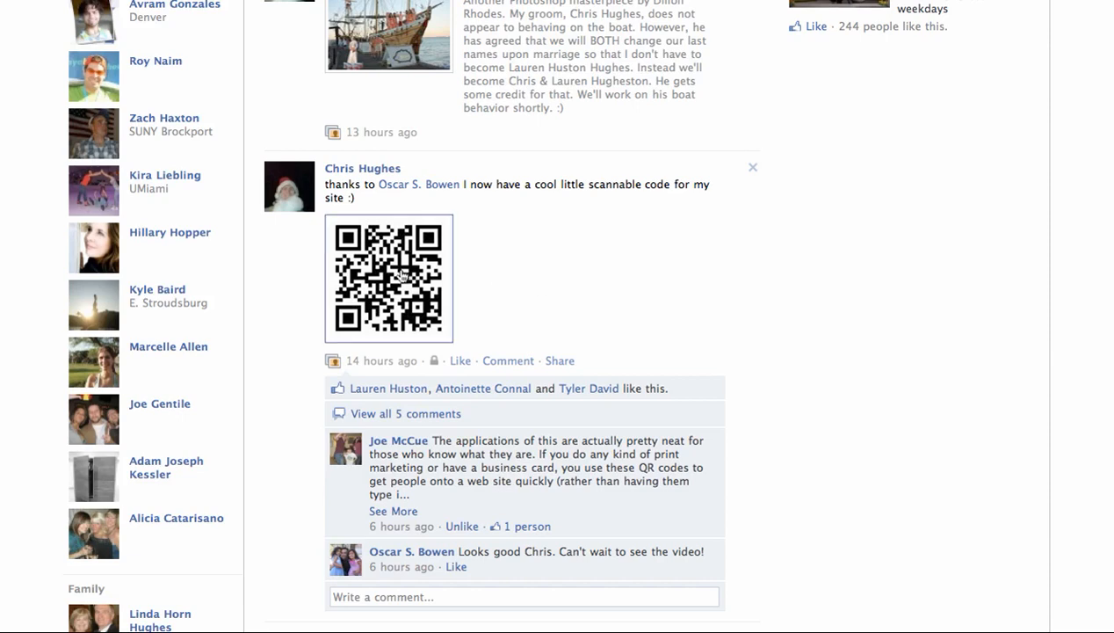
mouse_move(404, 281)
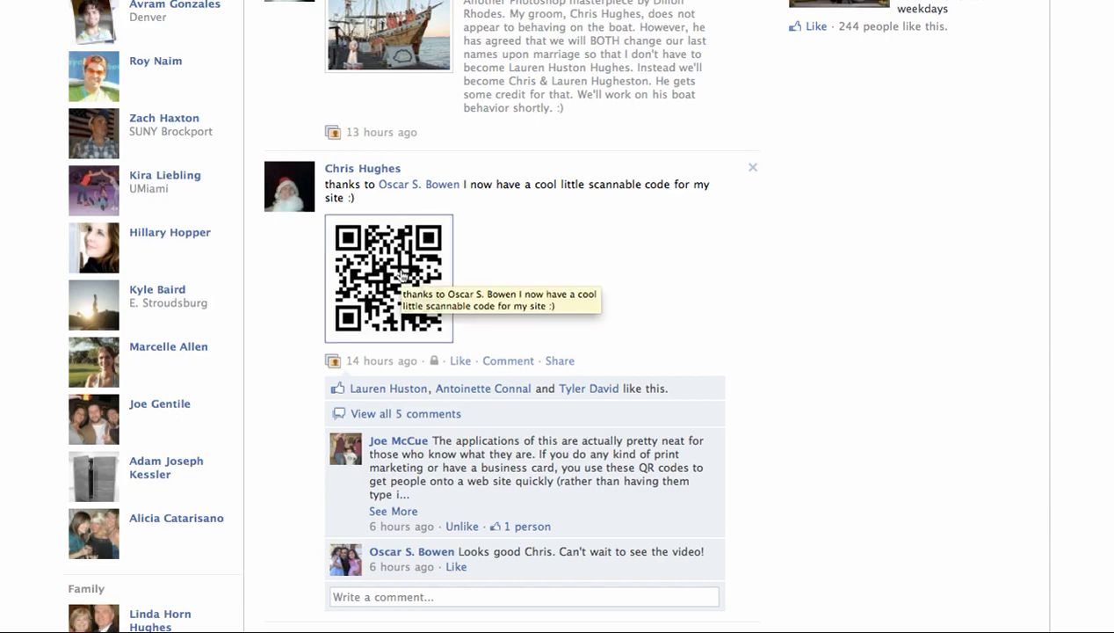
mouse_move(618, 269)
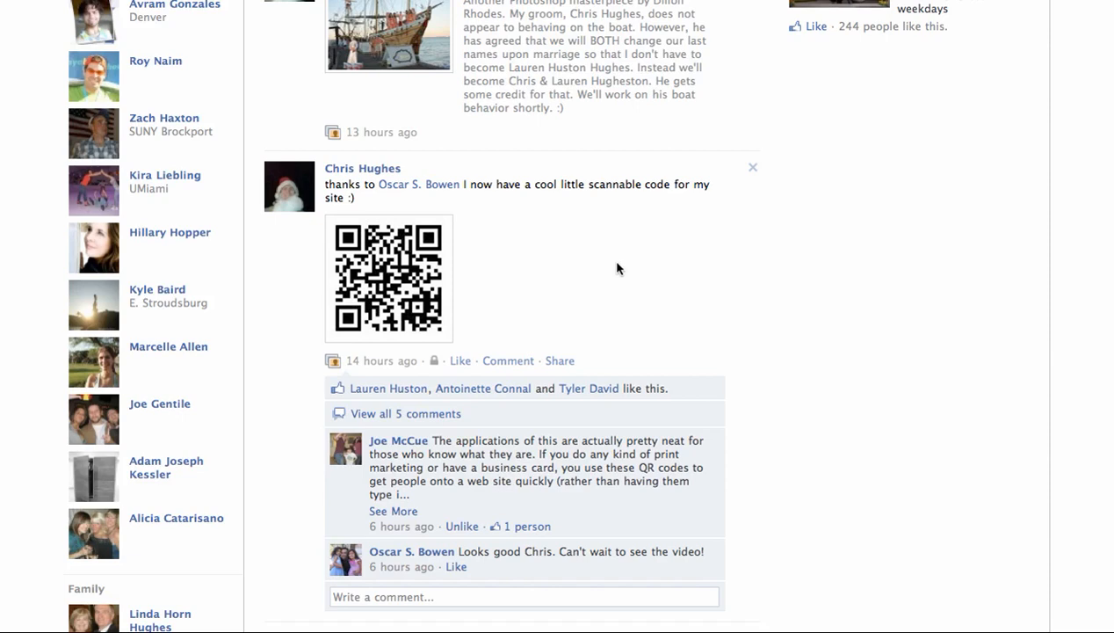
mouse_move(501, 234)
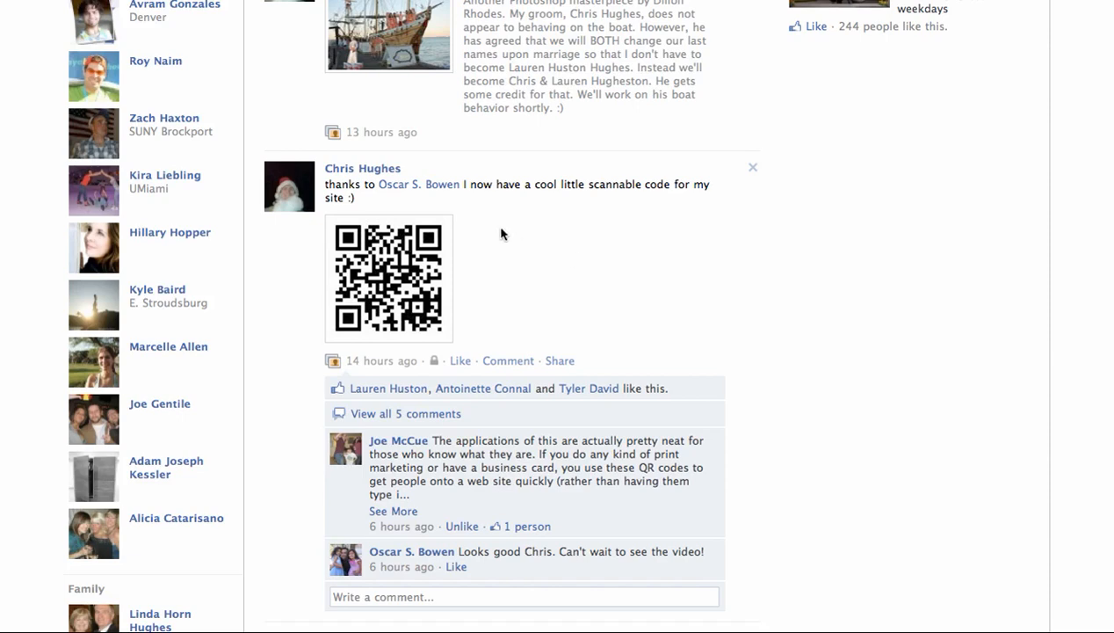
mouse_move(600, 282)
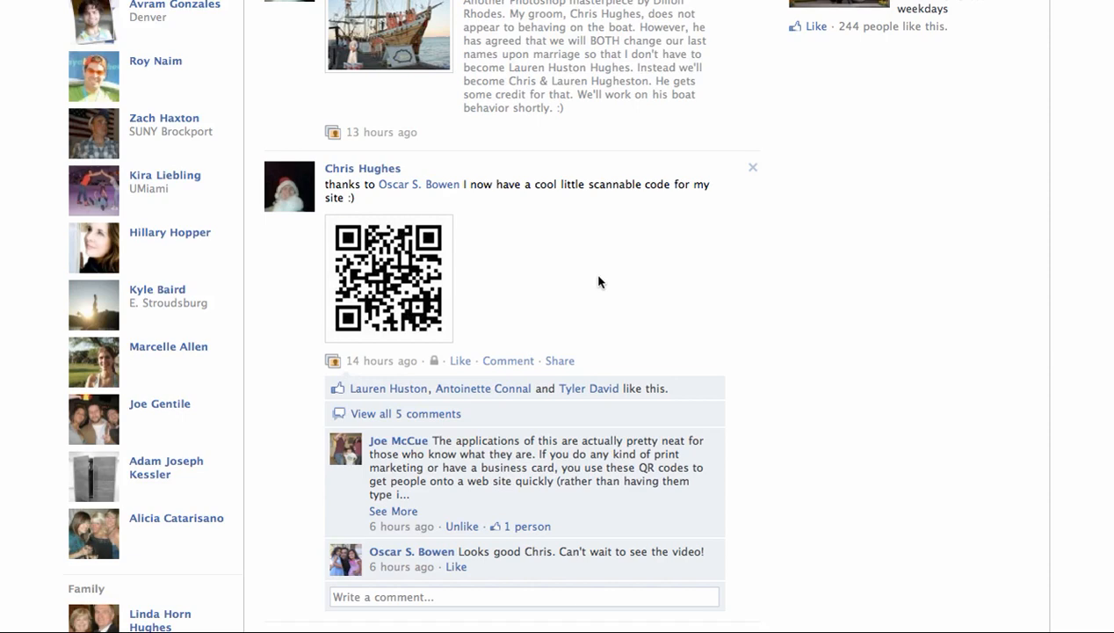
mouse_move(591, 238)
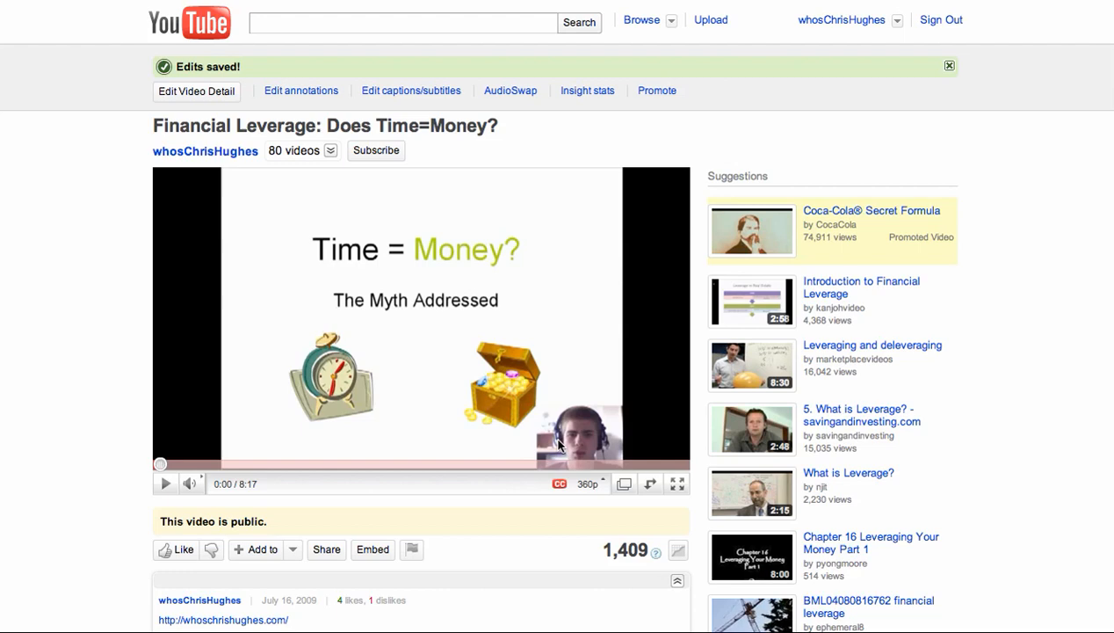
mouse_move(820, 140)
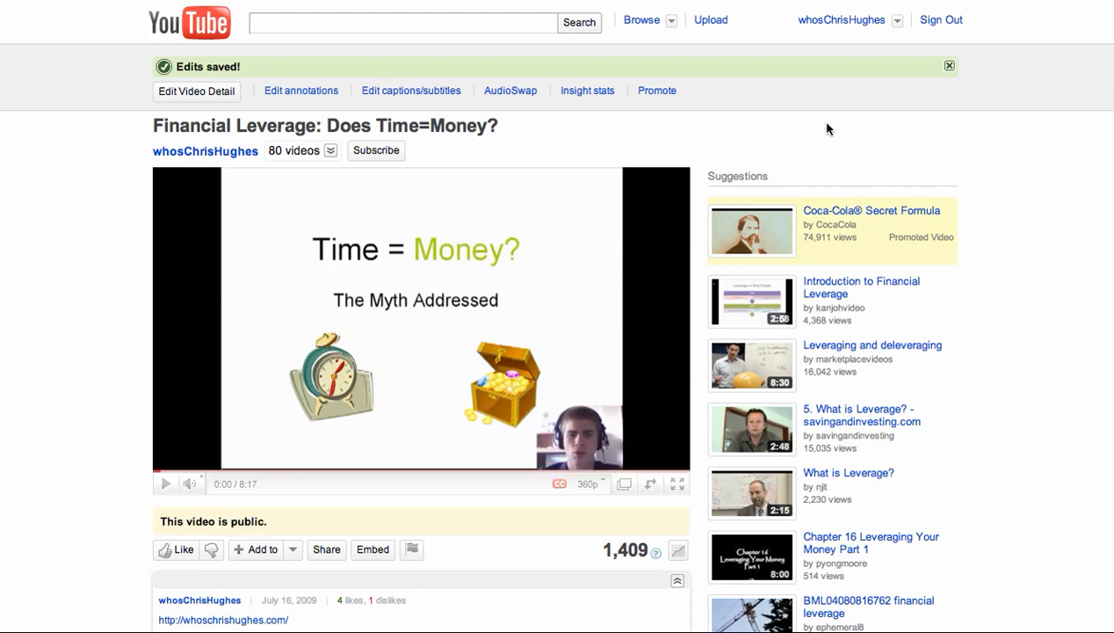
mouse_move(717, 115)
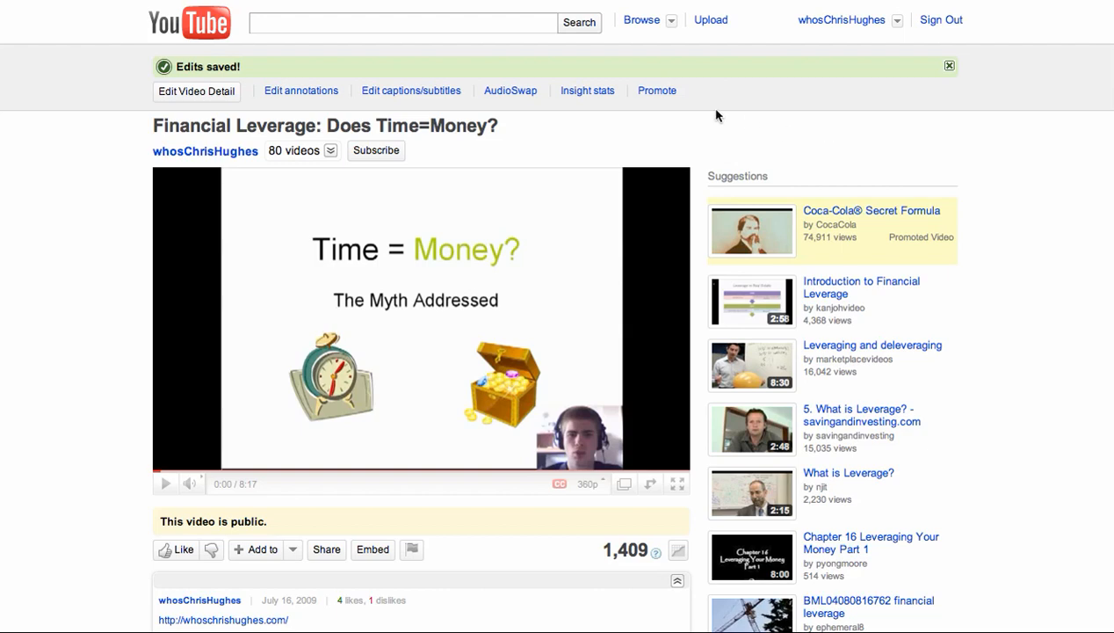
right_click(402, 22)
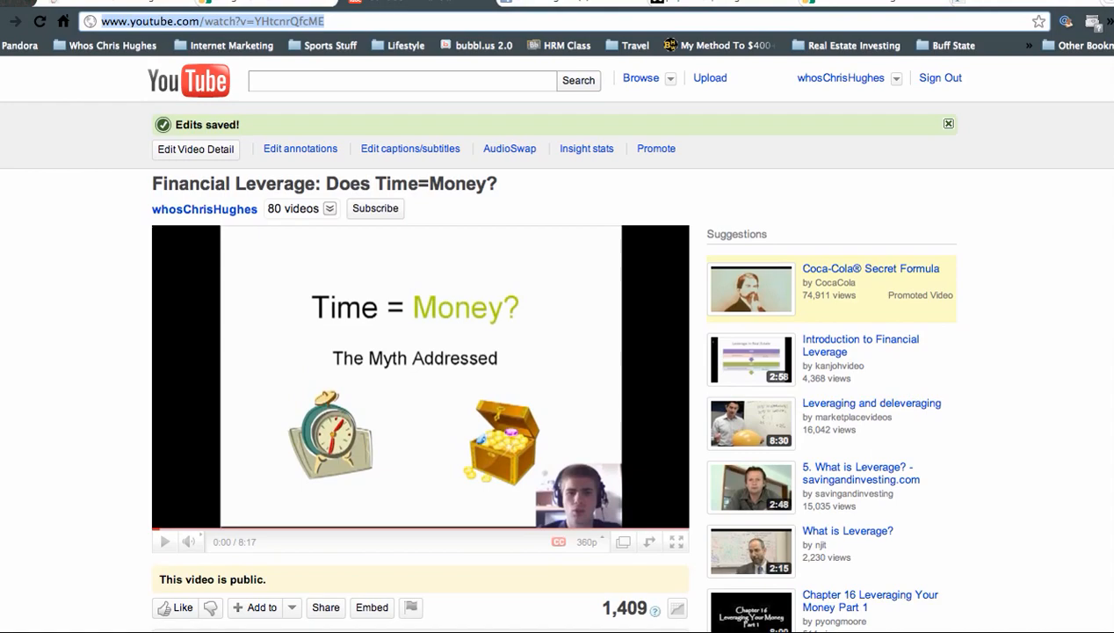
scroll(down, 3)
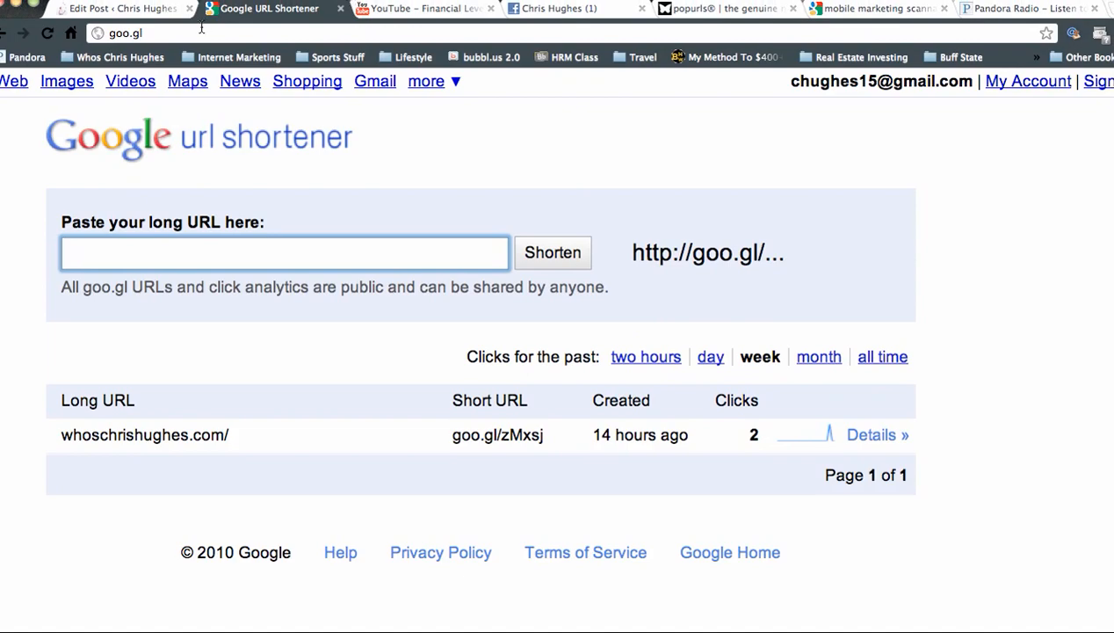
click(284, 253)
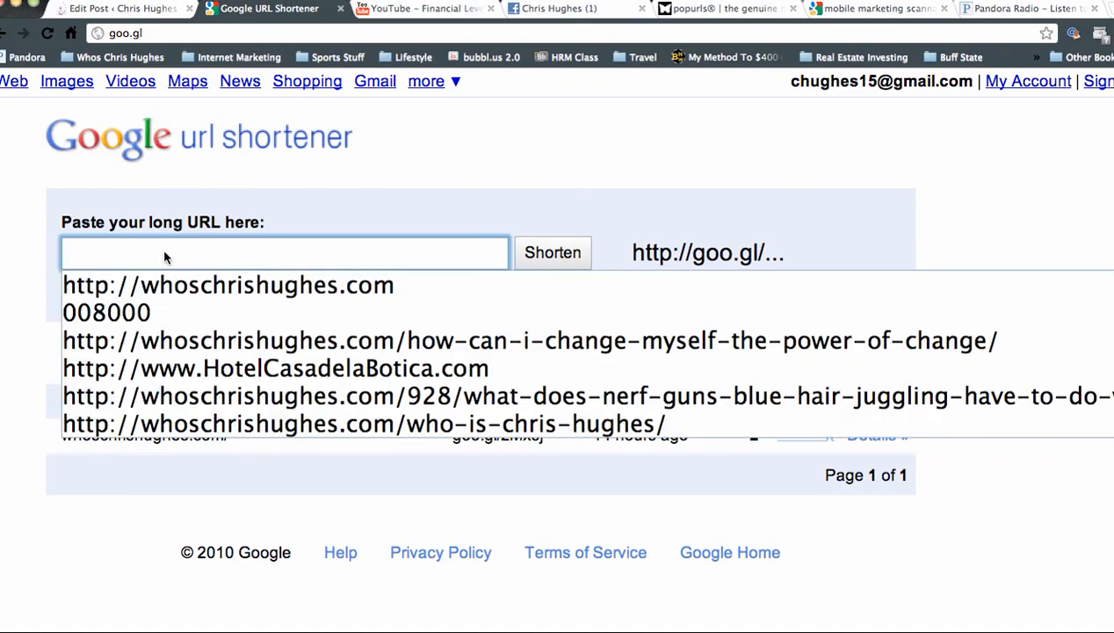
text(www.youtube.com/watch?v=YHtcnrQfcME)
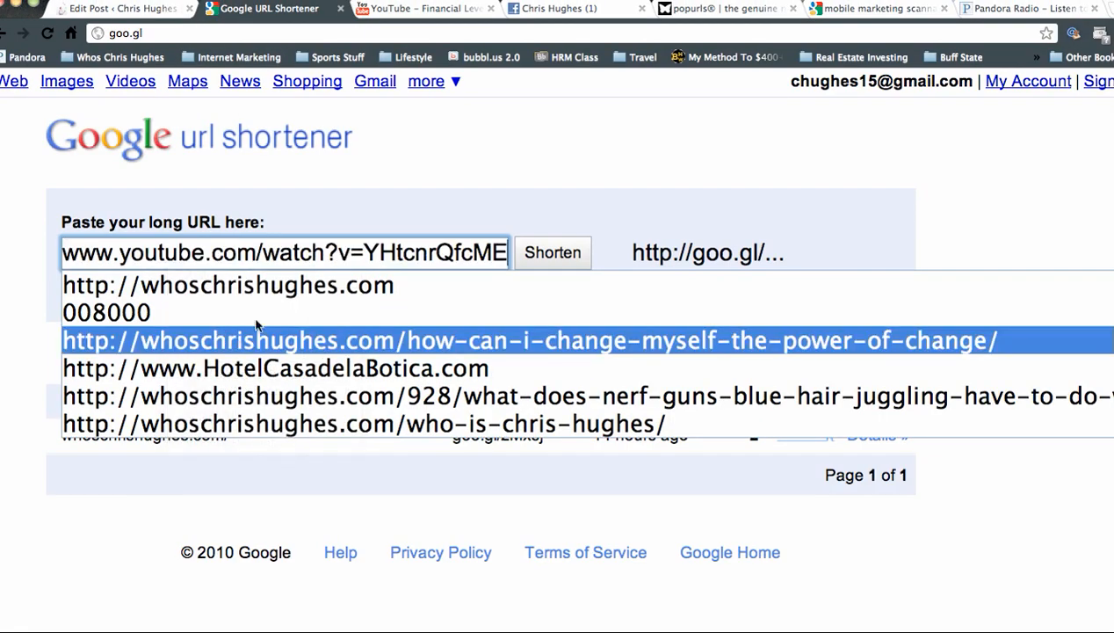
click(552, 252)
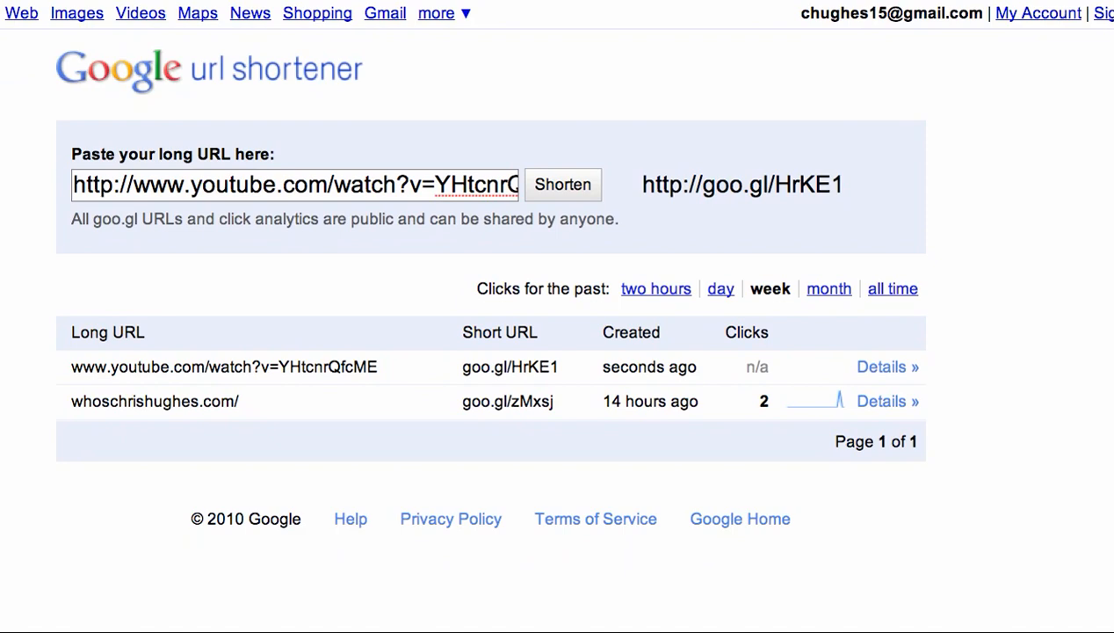
mouse_move(570, 354)
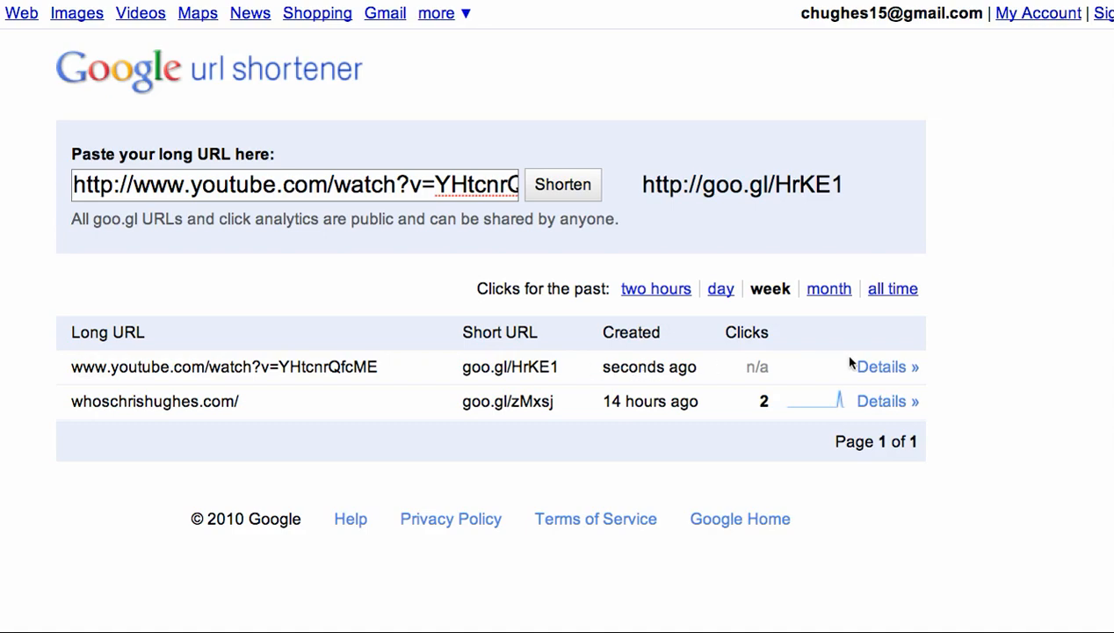
click(887, 366)
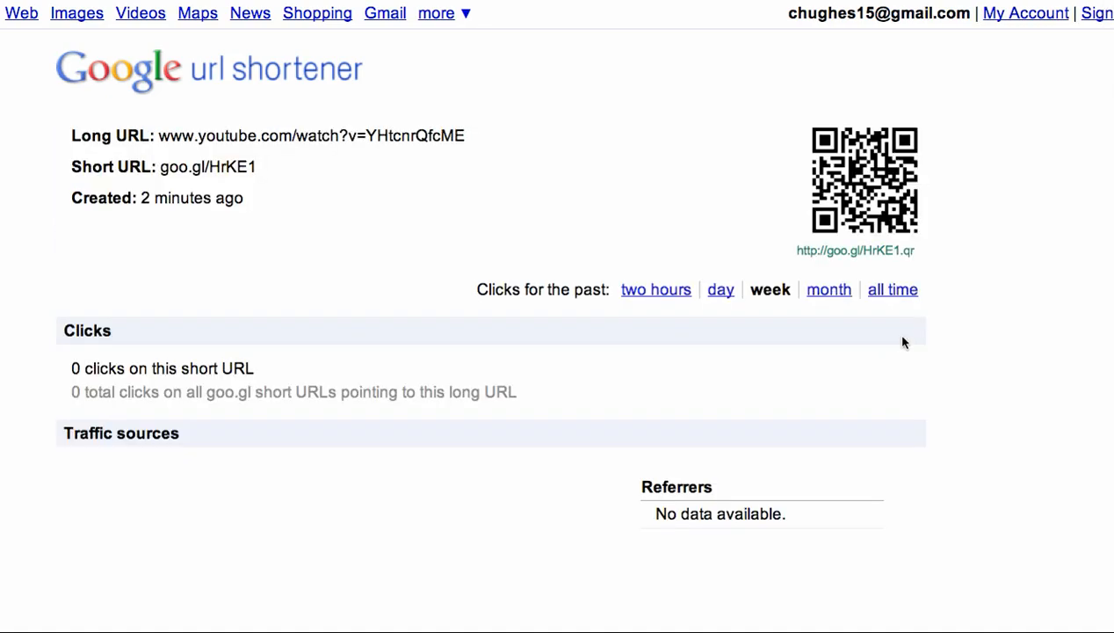
scroll(down, 3)
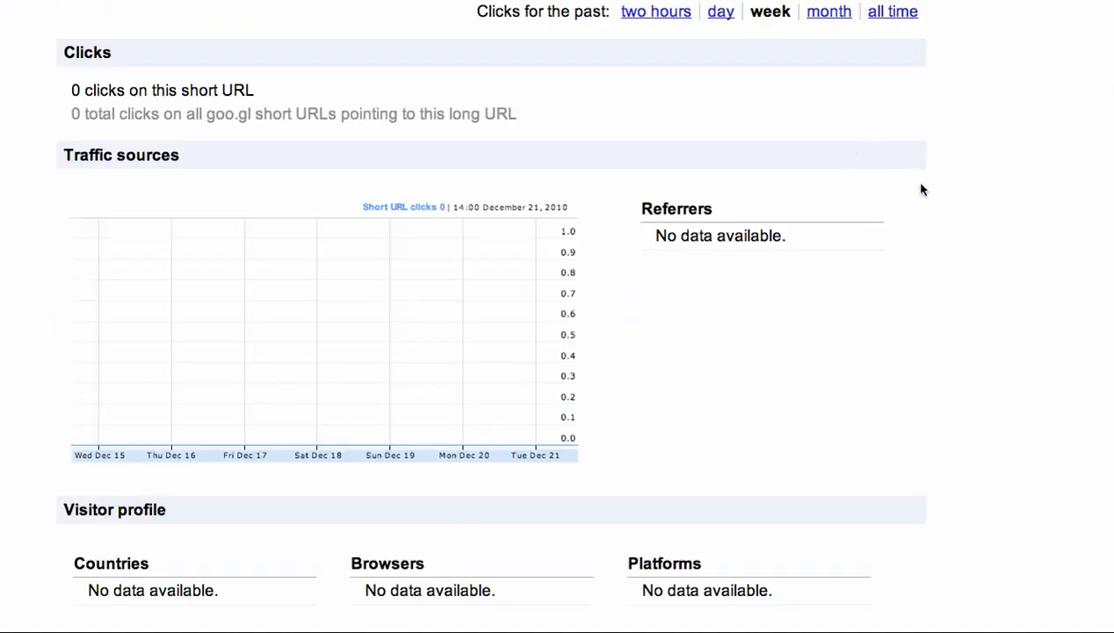
scroll(up, 3)
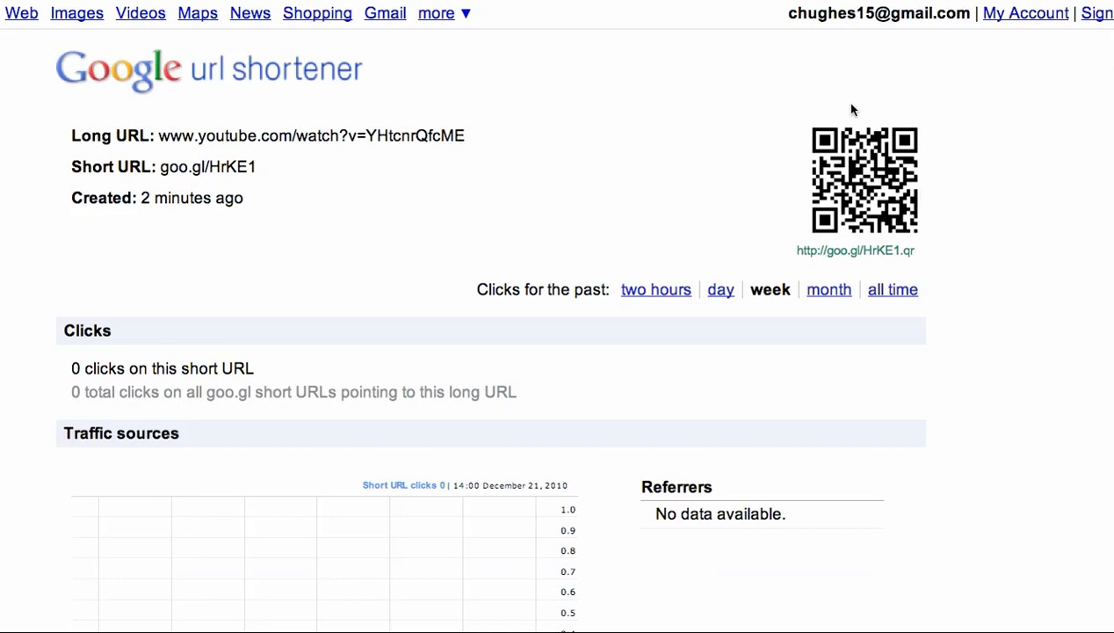
mouse_move(900, 220)
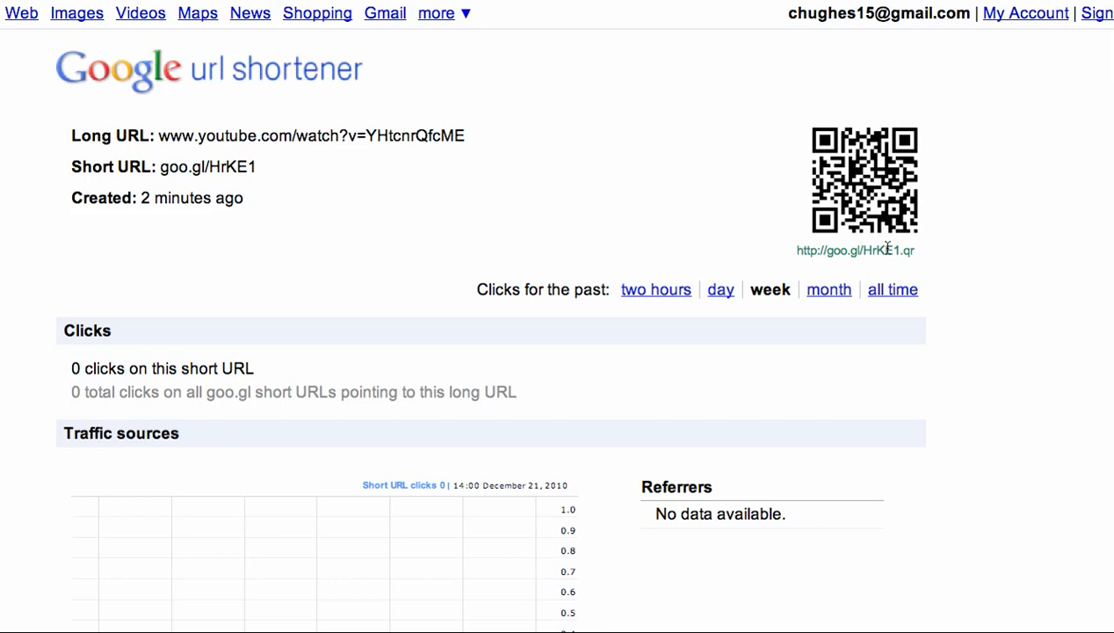
mouse_move(822, 218)
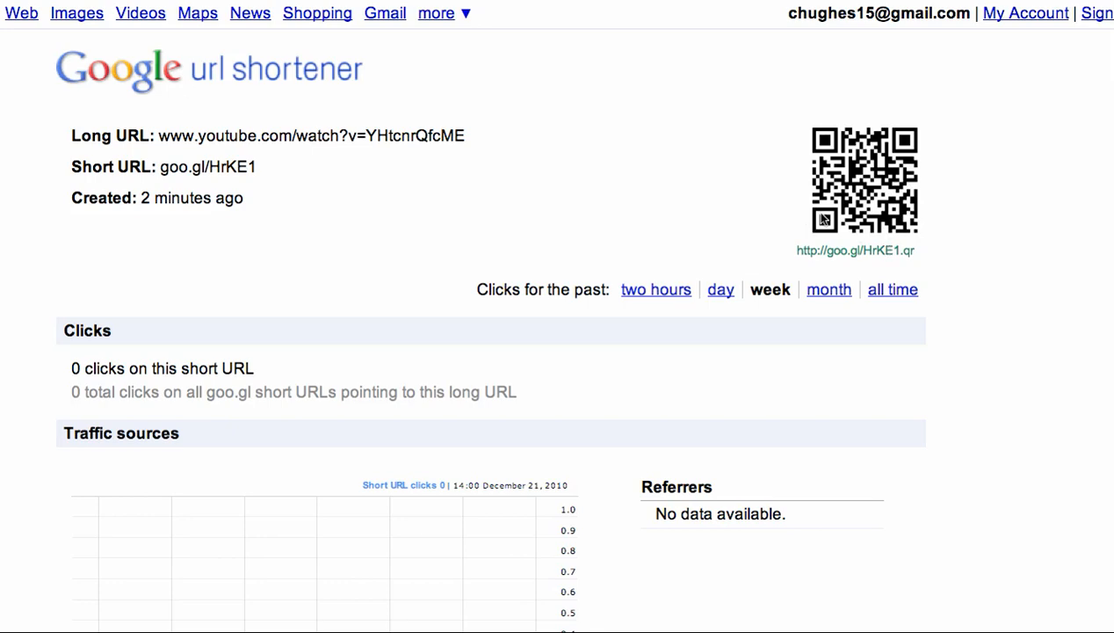
mouse_move(855, 191)
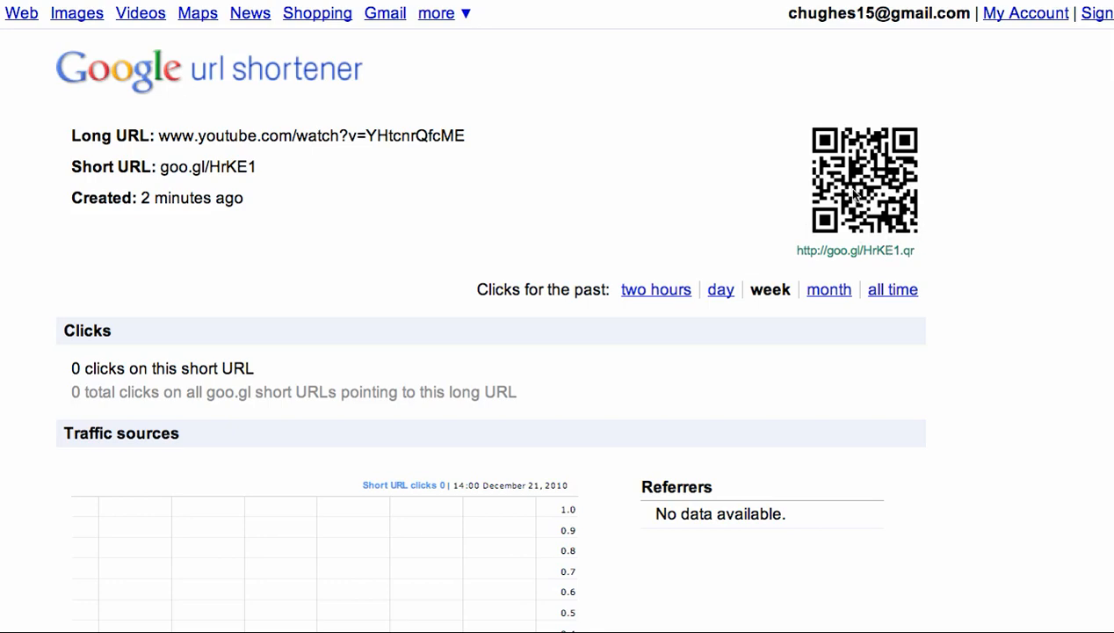
mouse_move(190, 140)
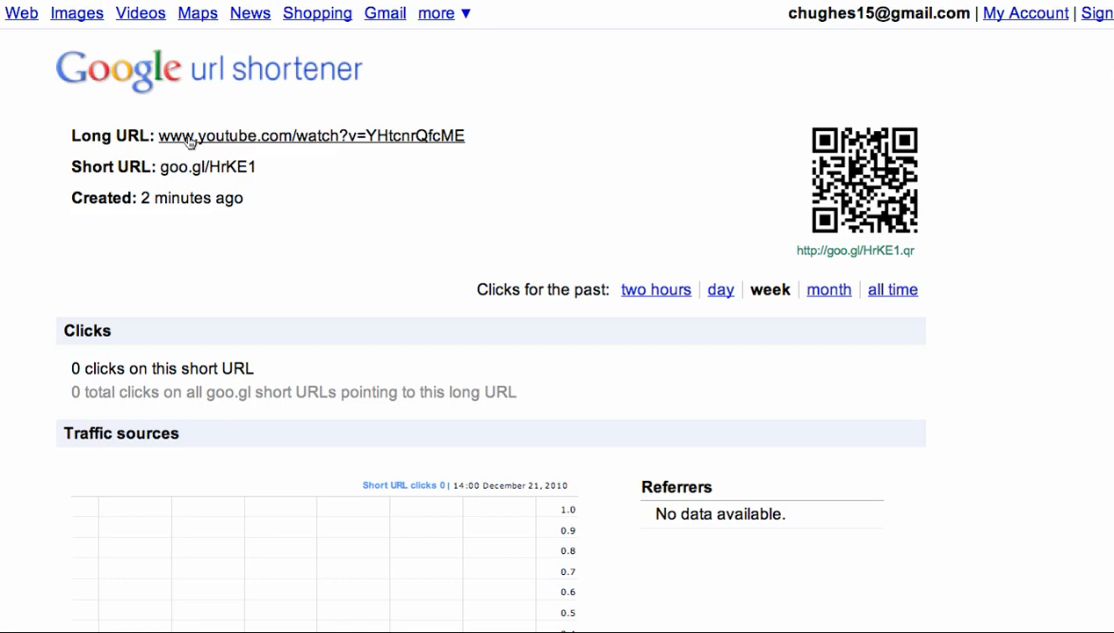
mouse_move(844, 185)
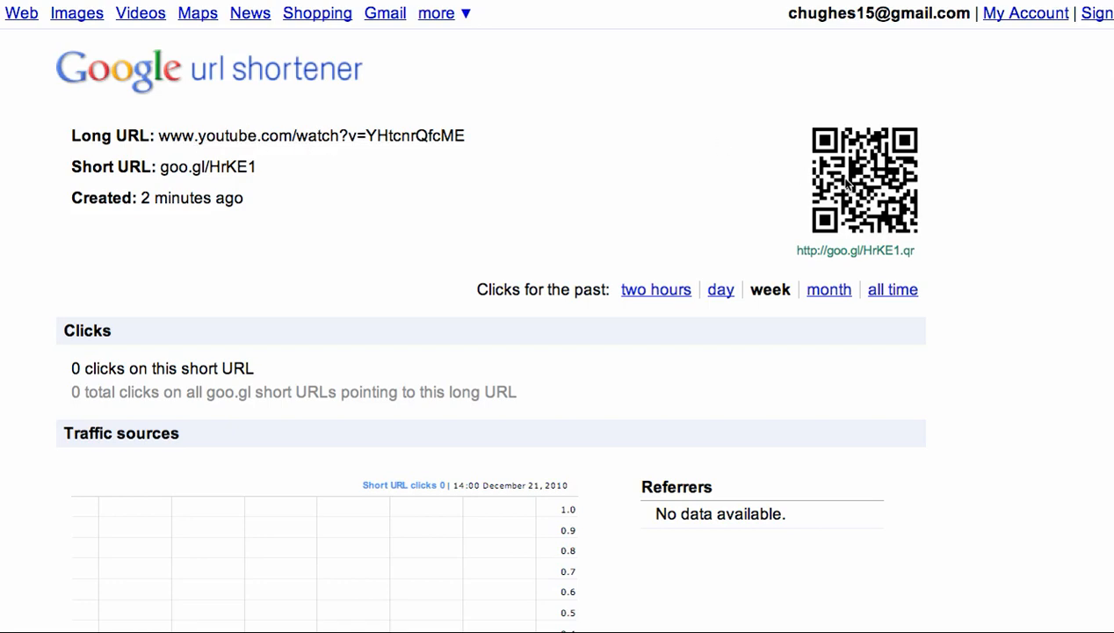
right_click(864, 181)
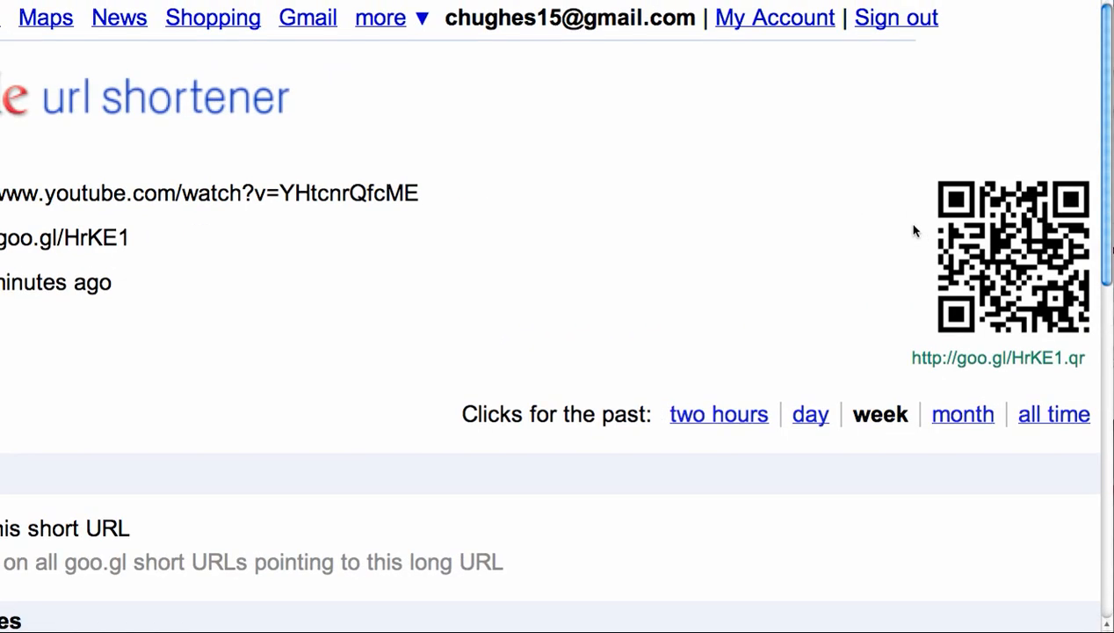
scroll(up, 3)
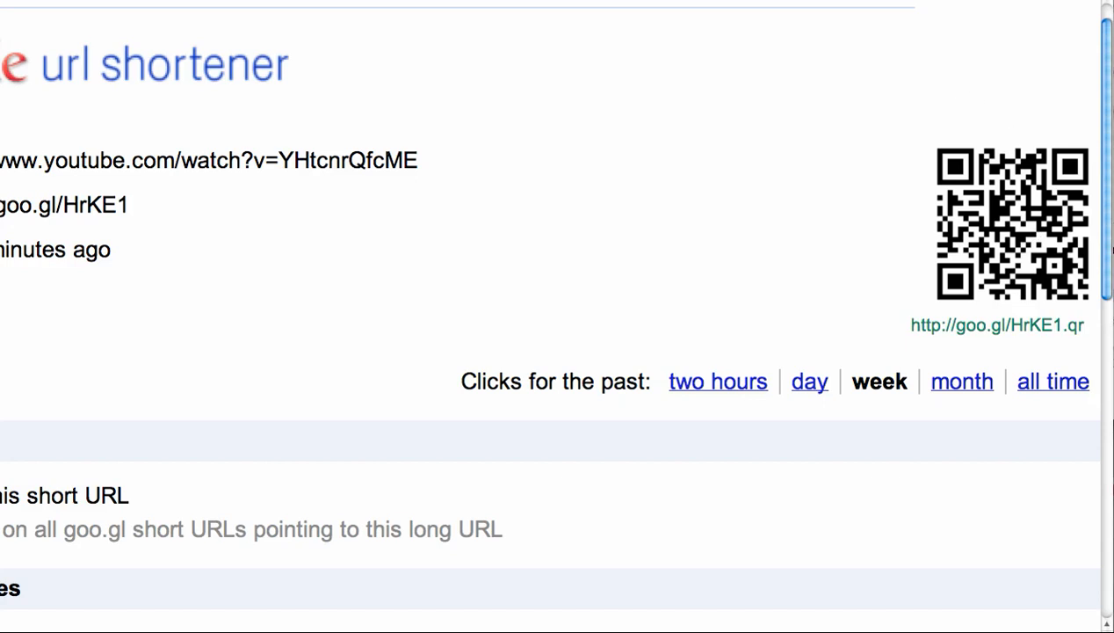
mouse_move(850, 117)
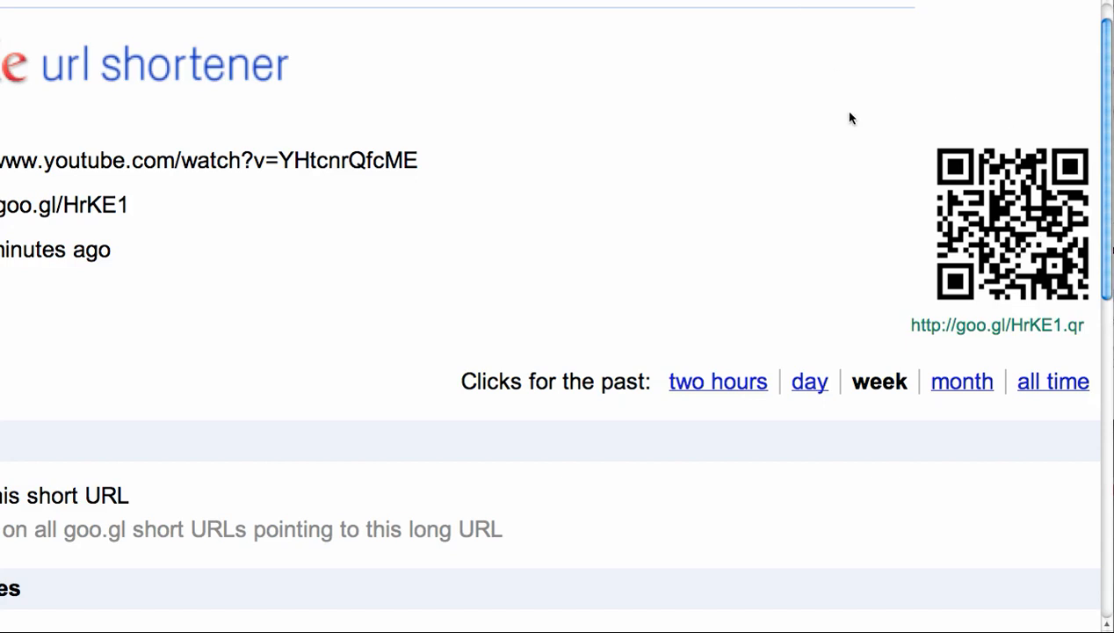
mouse_move(877, 155)
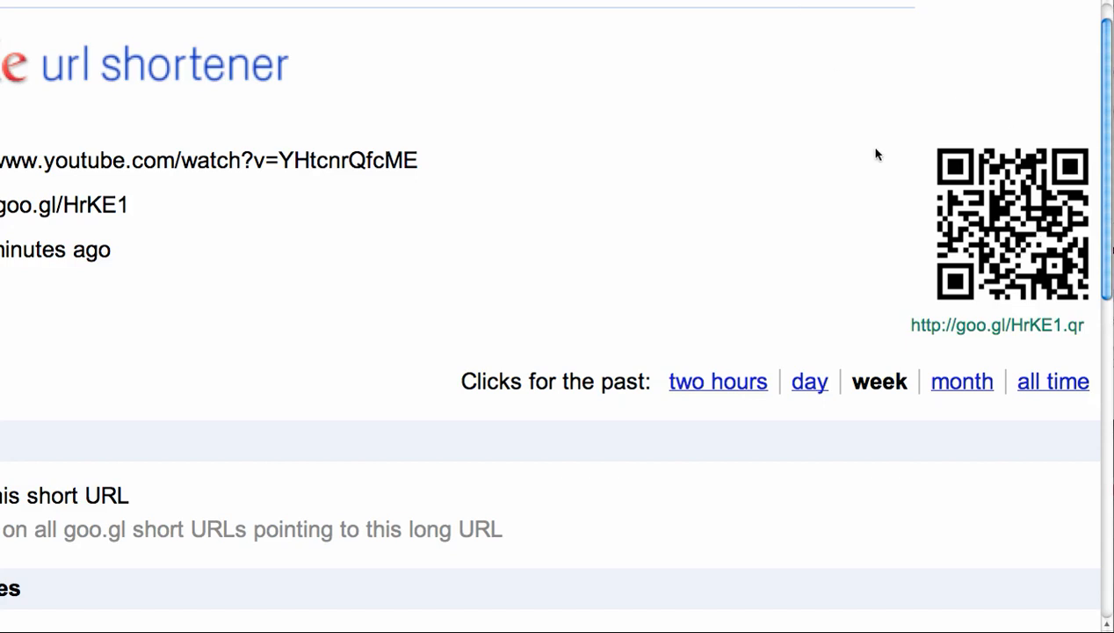
Save the QR code image to the desktop as 'youtube'
right_click(1010, 219)
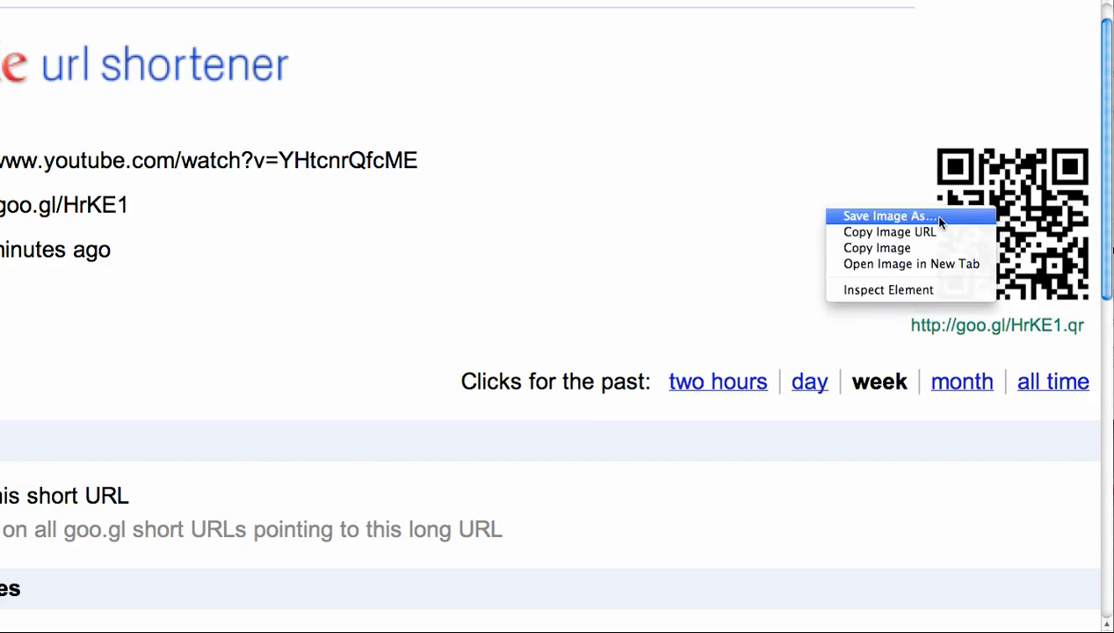
click(889, 216)
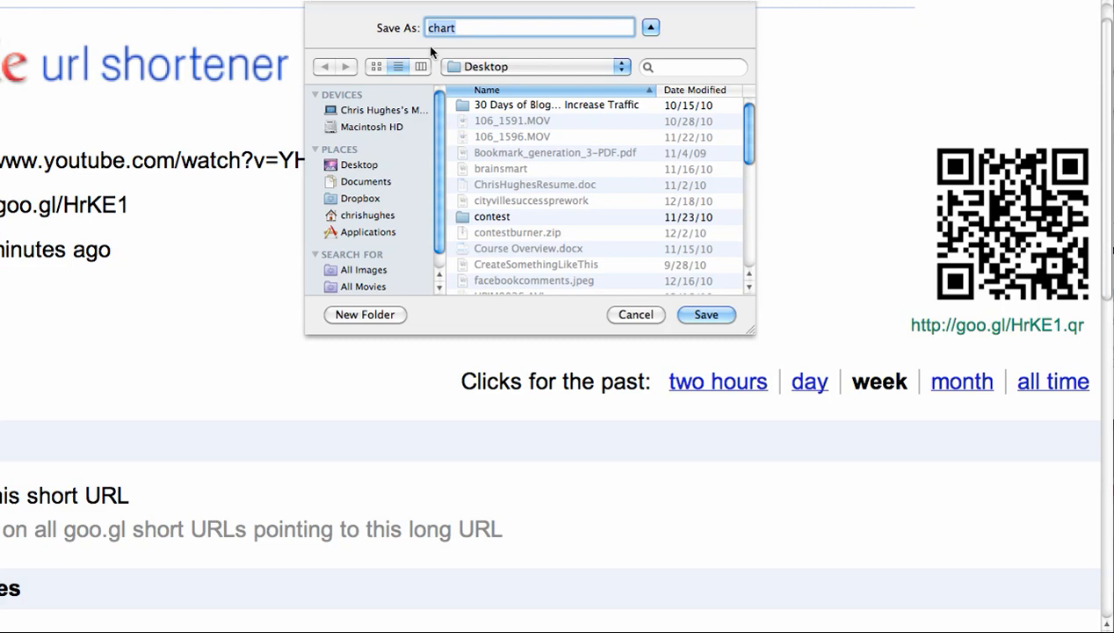
text(youtube)
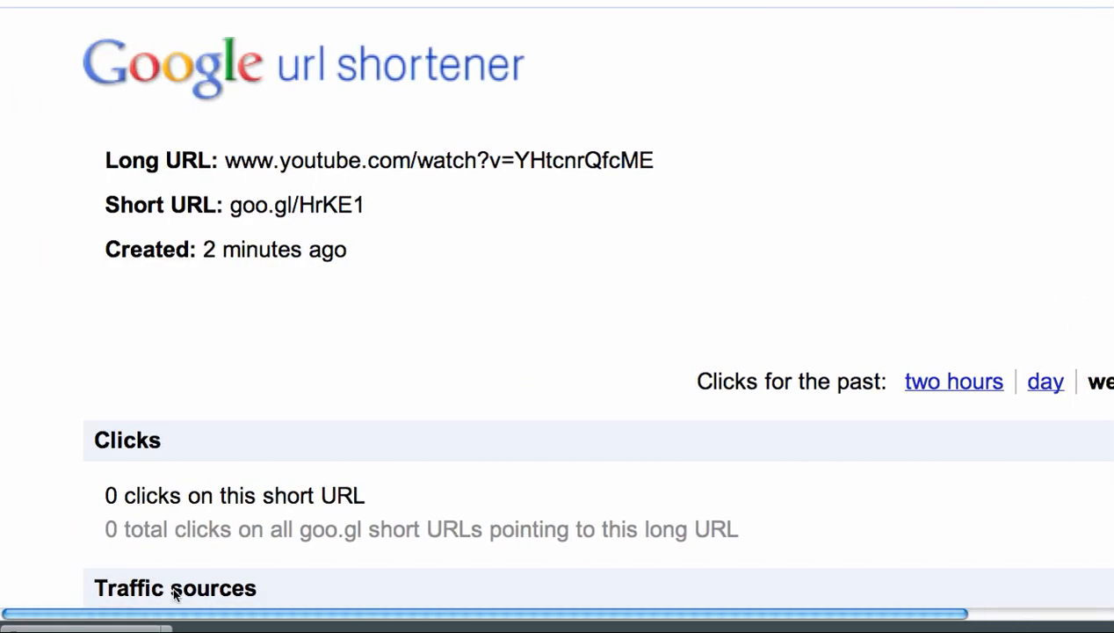
mouse_move(340, 354)
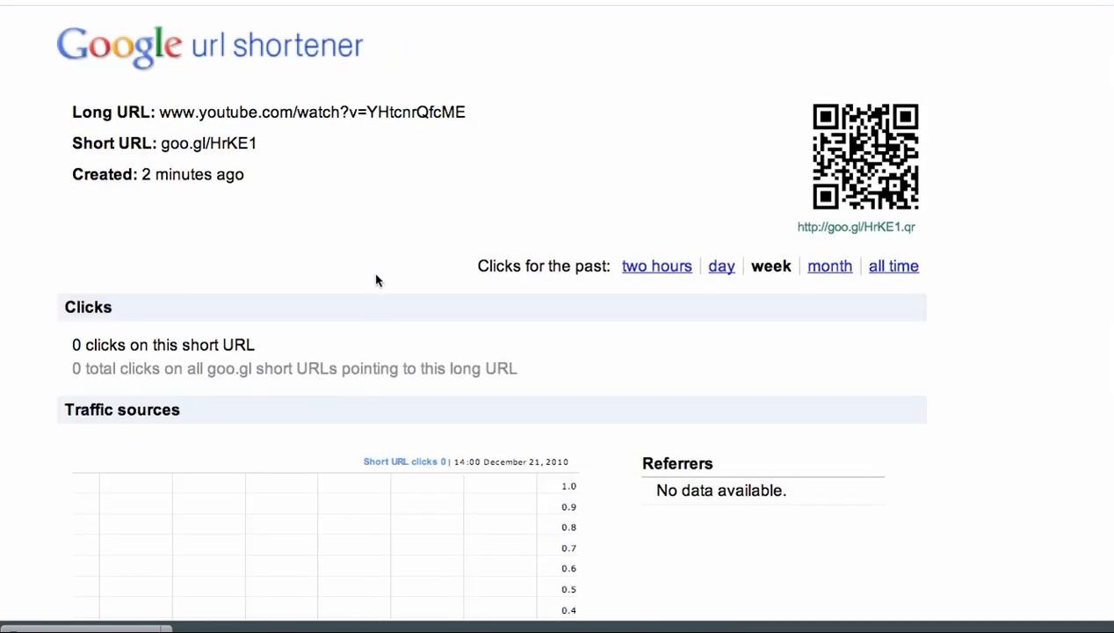
mouse_move(366, 159)
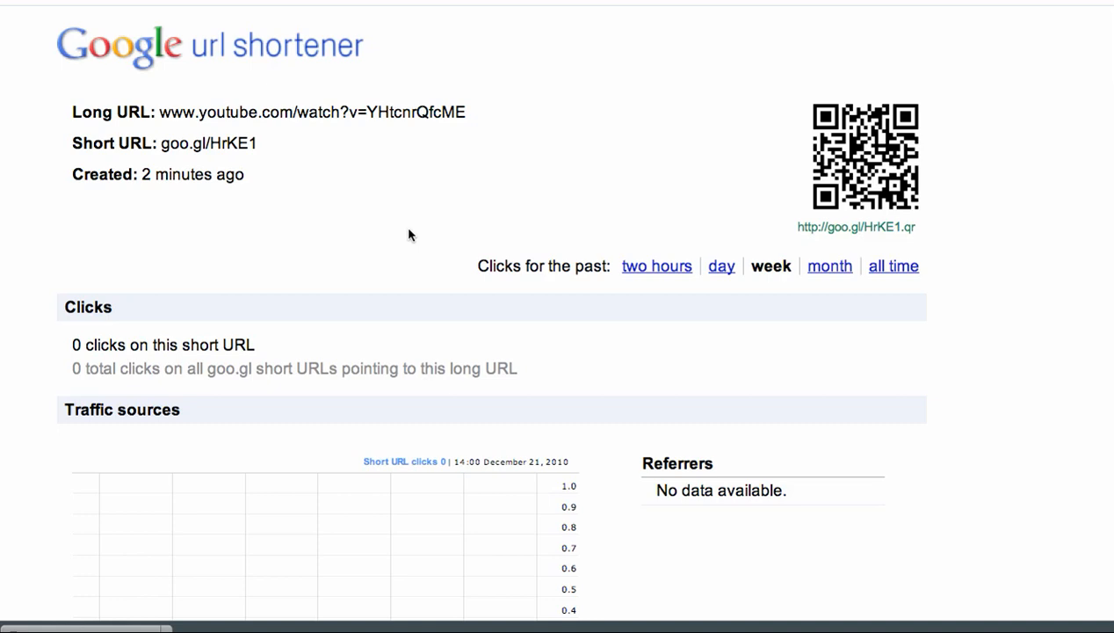
Scroll through the details page statistics and return to the shortened links list
scroll(down, 3)
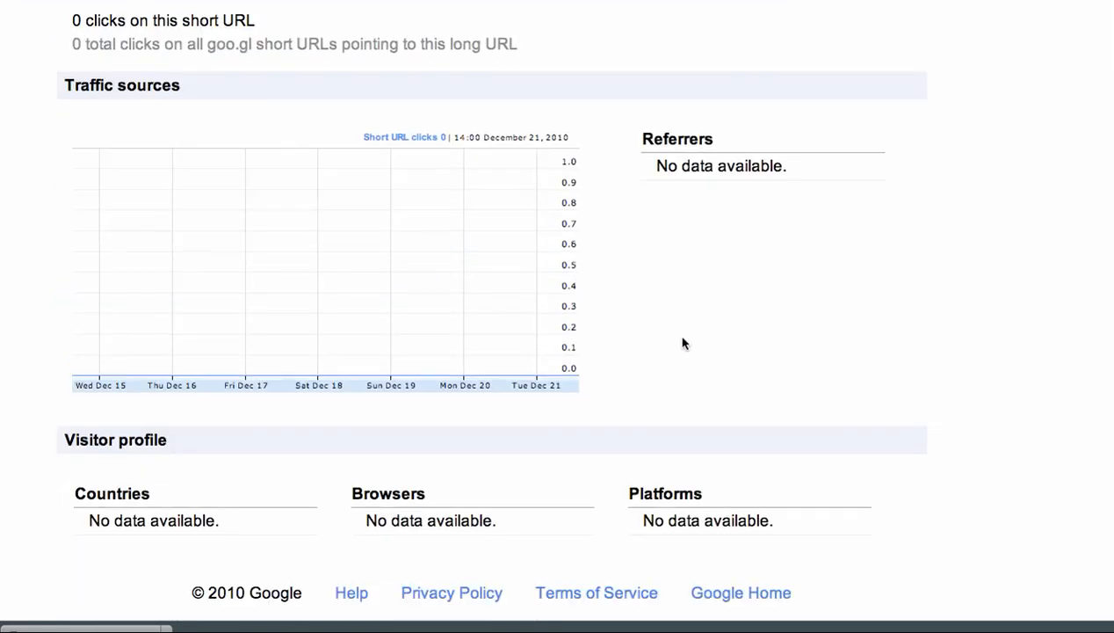
scroll(up, 3)
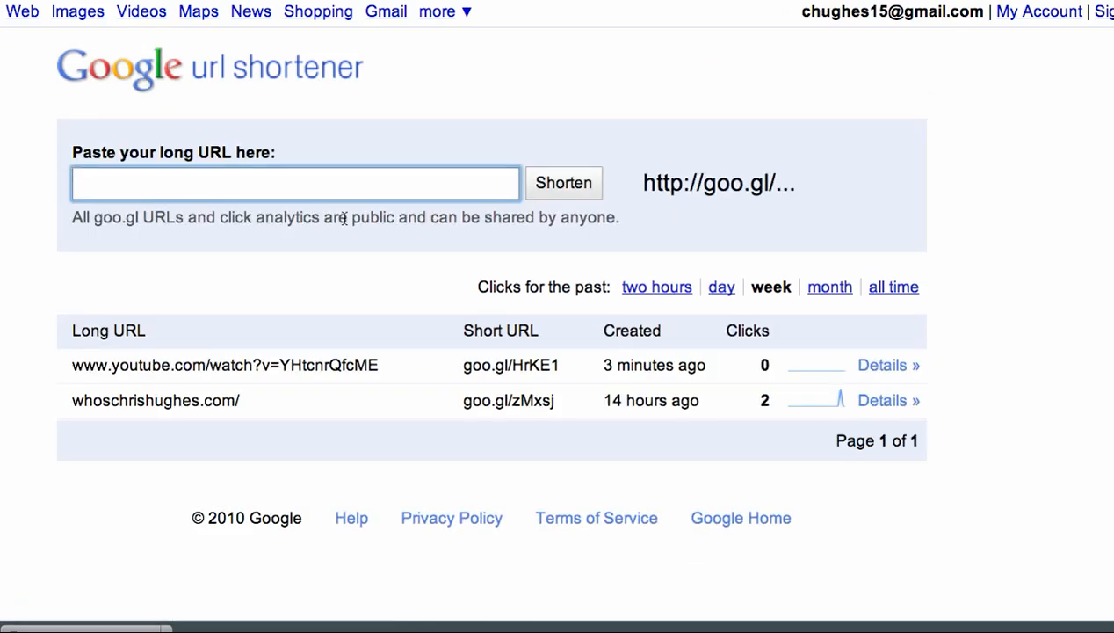
mouse_move(1016, 270)
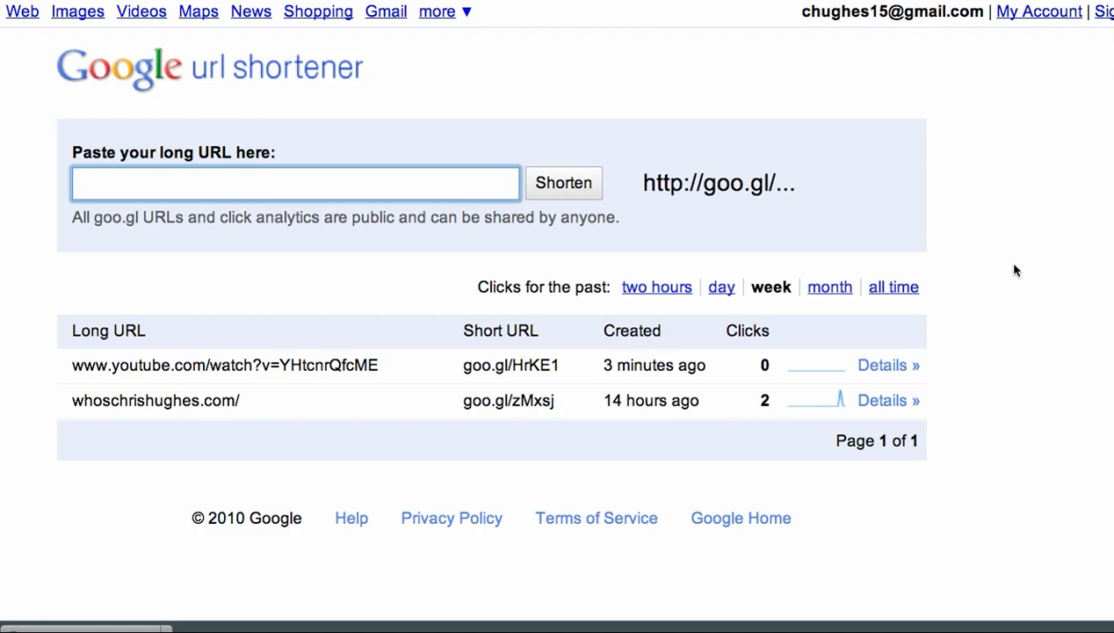
mouse_move(888, 365)
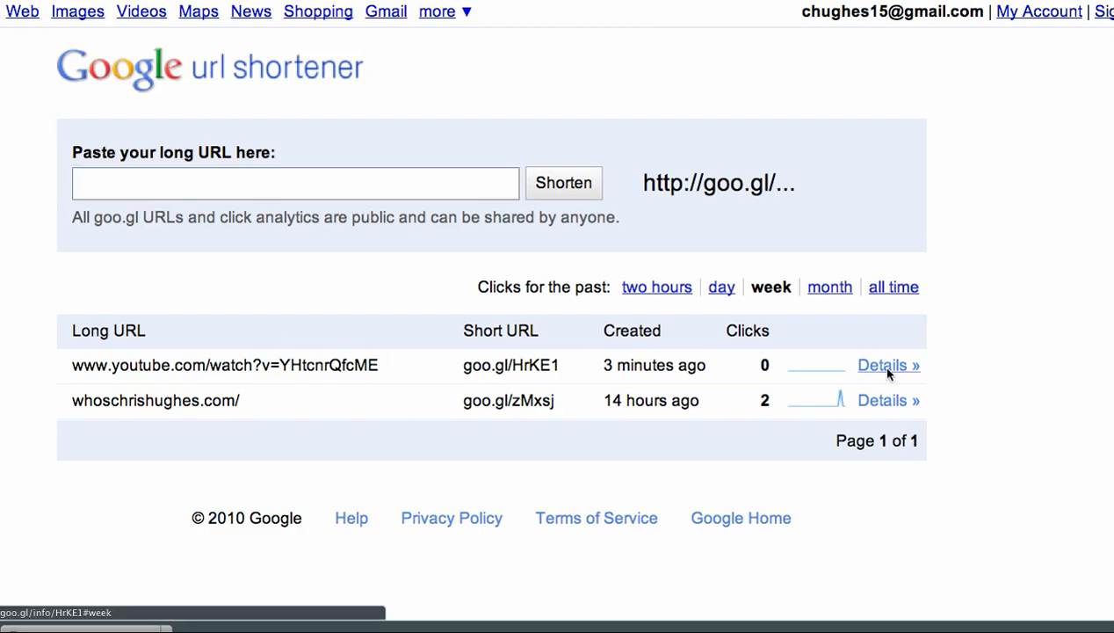
Open the goo.gl/HrKE1 details page with its QR code and click statistics
click(888, 364)
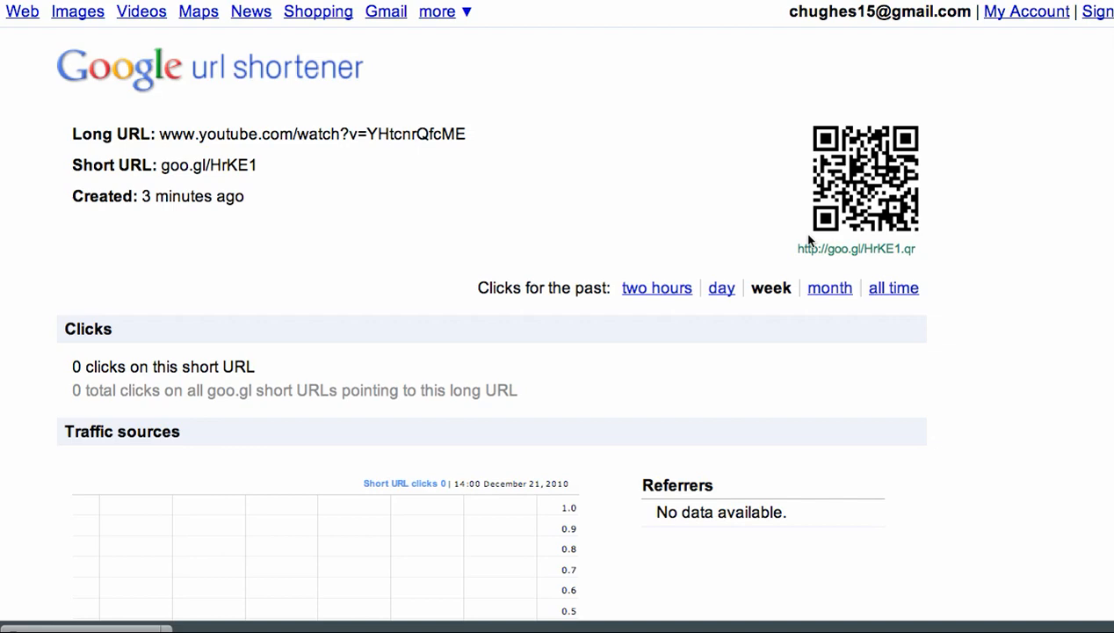
mouse_move(1004, 356)
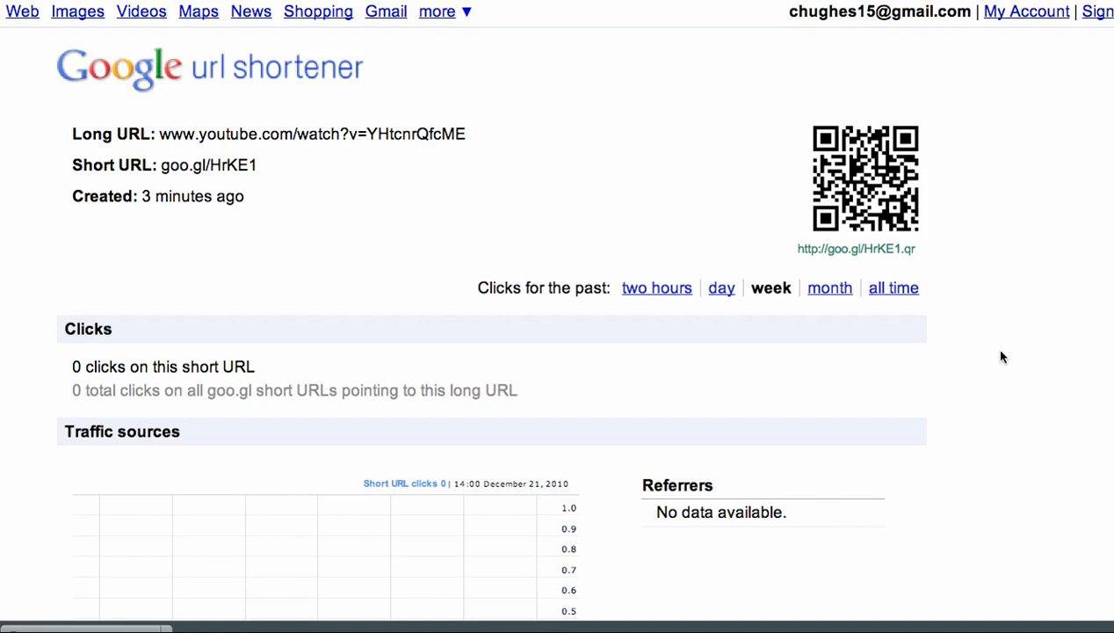
mouse_move(1005, 356)
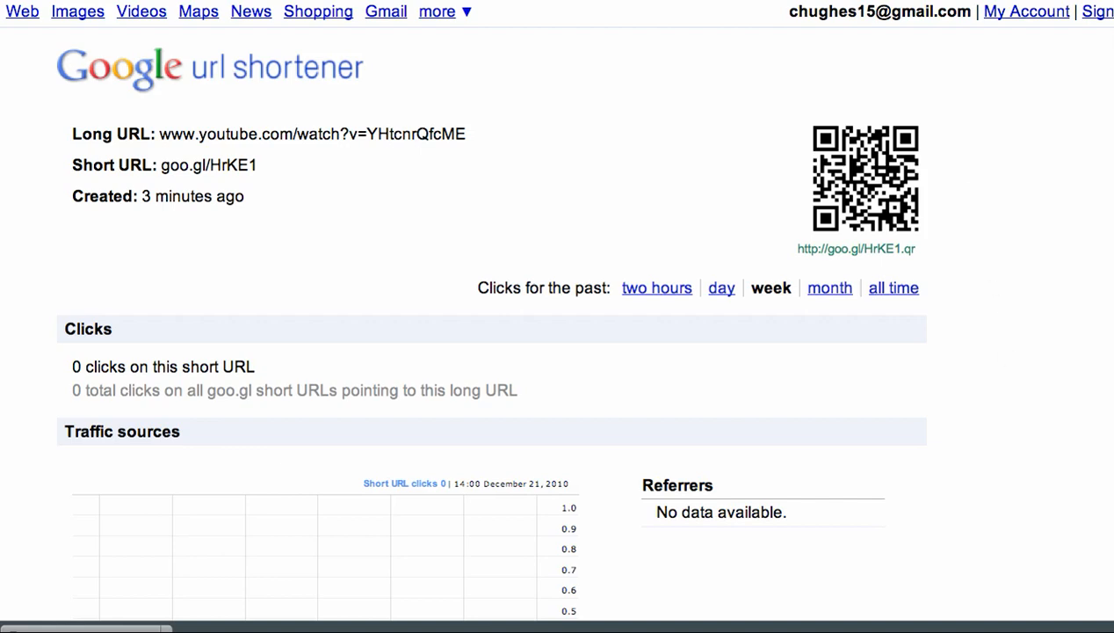